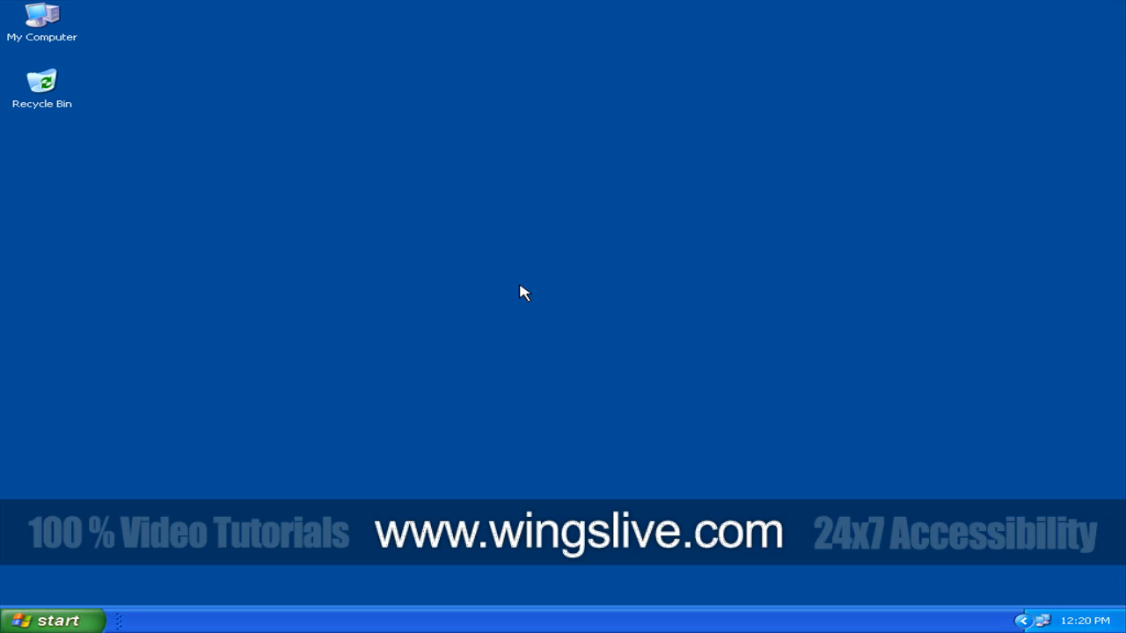
{"action": "mouse_move", "coordinate": [173, 552]}
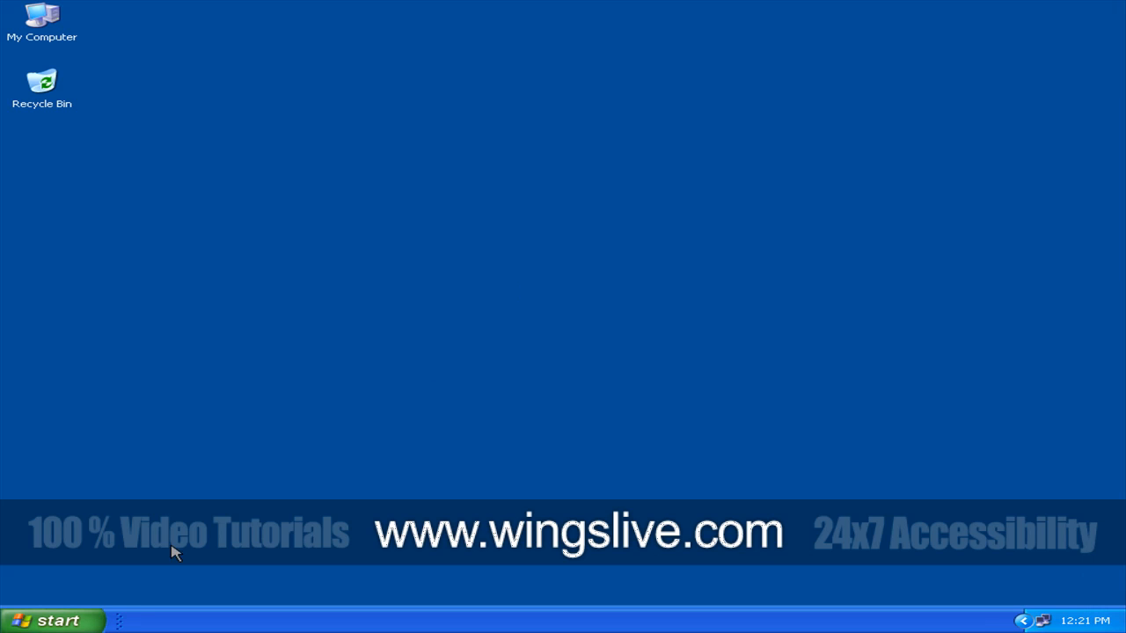
{"action": "left_click", "coordinate": [48, 620]}
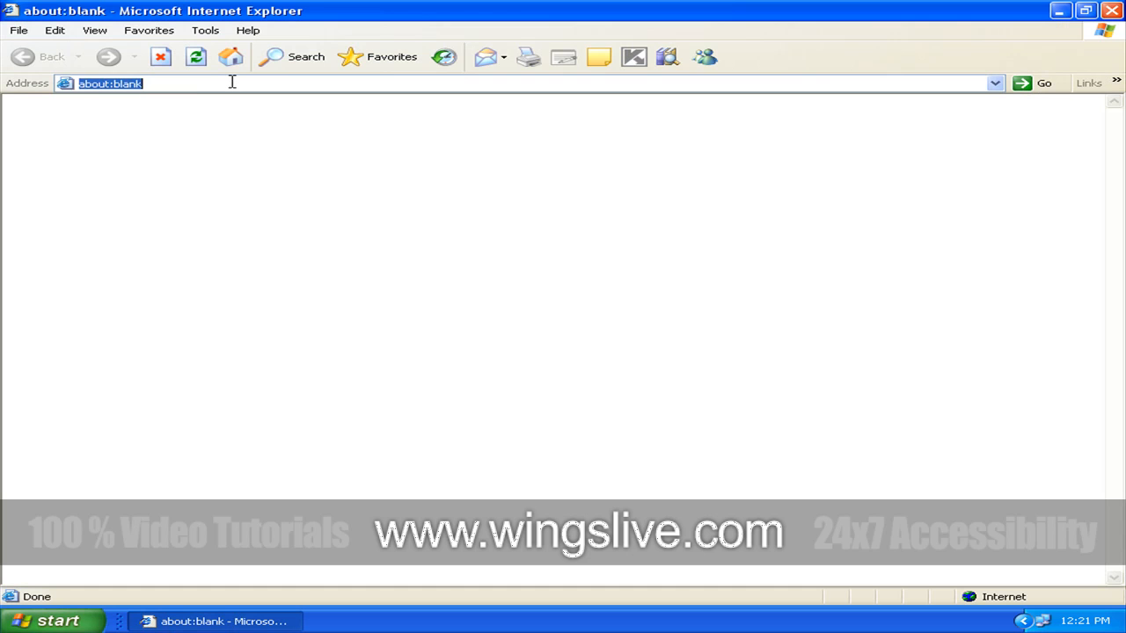
{"action": "type", "text": "www.sk"}
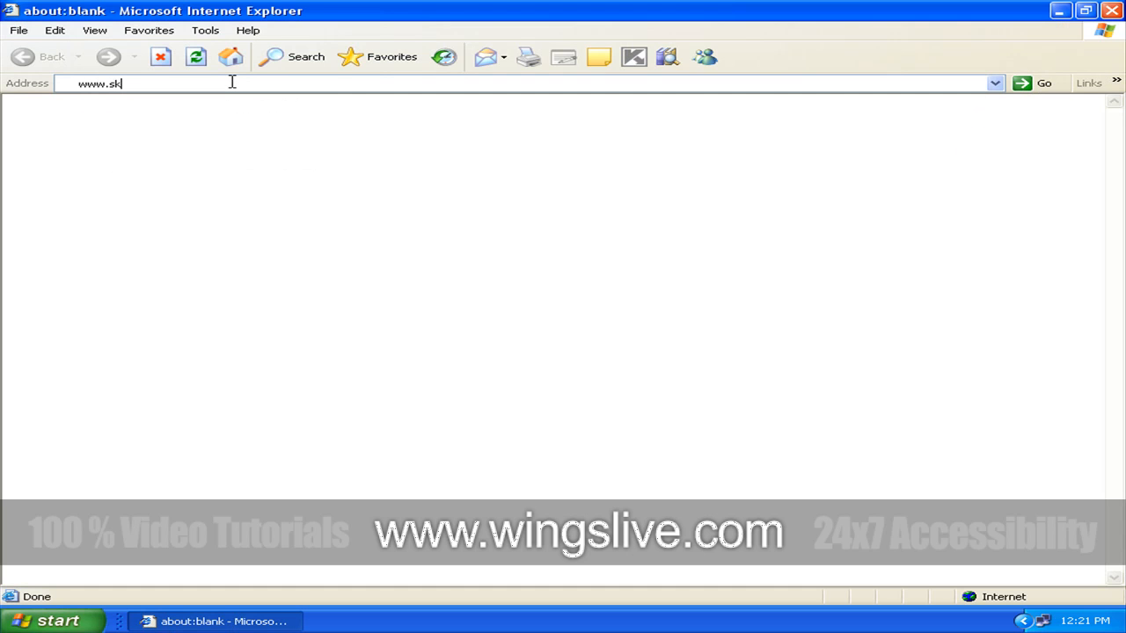
{"action": "type", "text": "ype.com"}
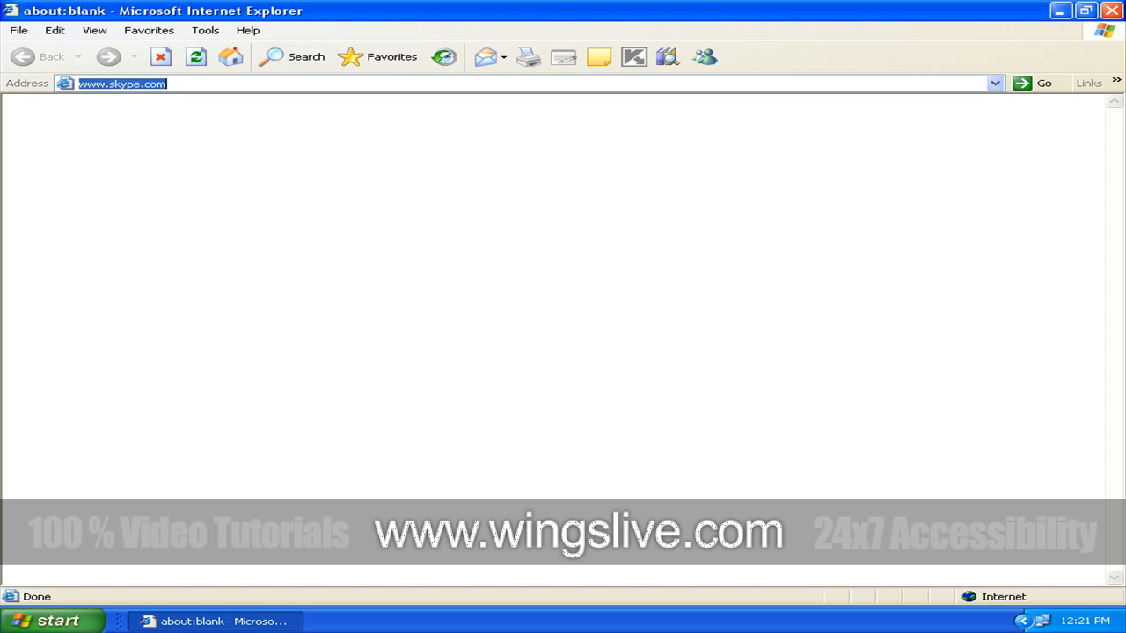
{"action": "left_click", "coordinate": [1043, 83]}
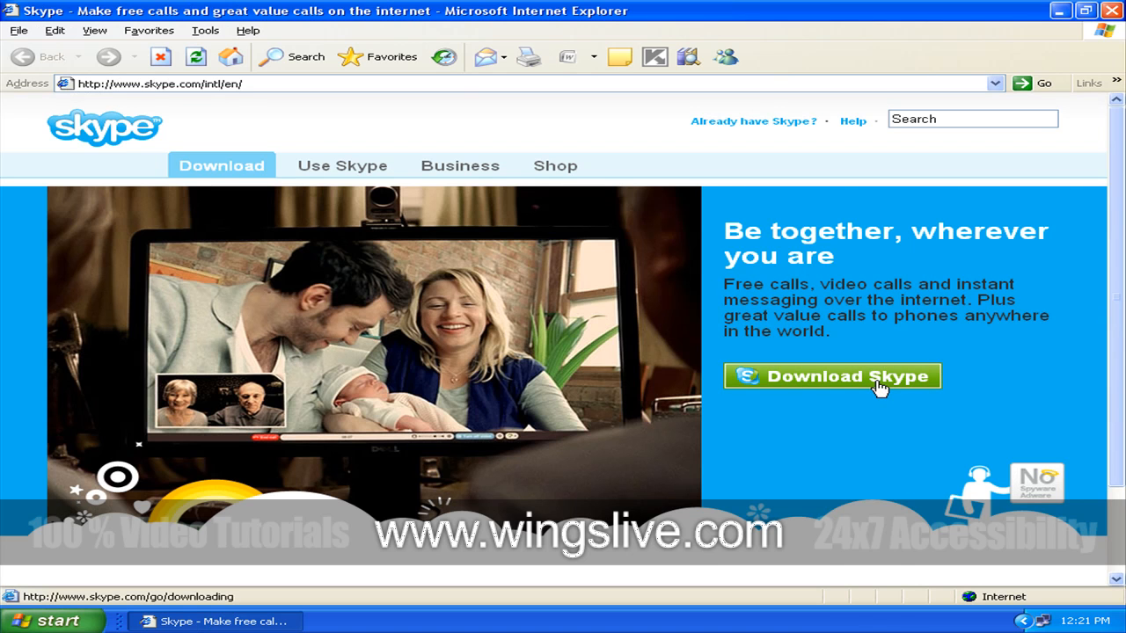
Start the Skype for Windows download from the Skype home page
{"action": "left_click", "coordinate": [830, 376]}
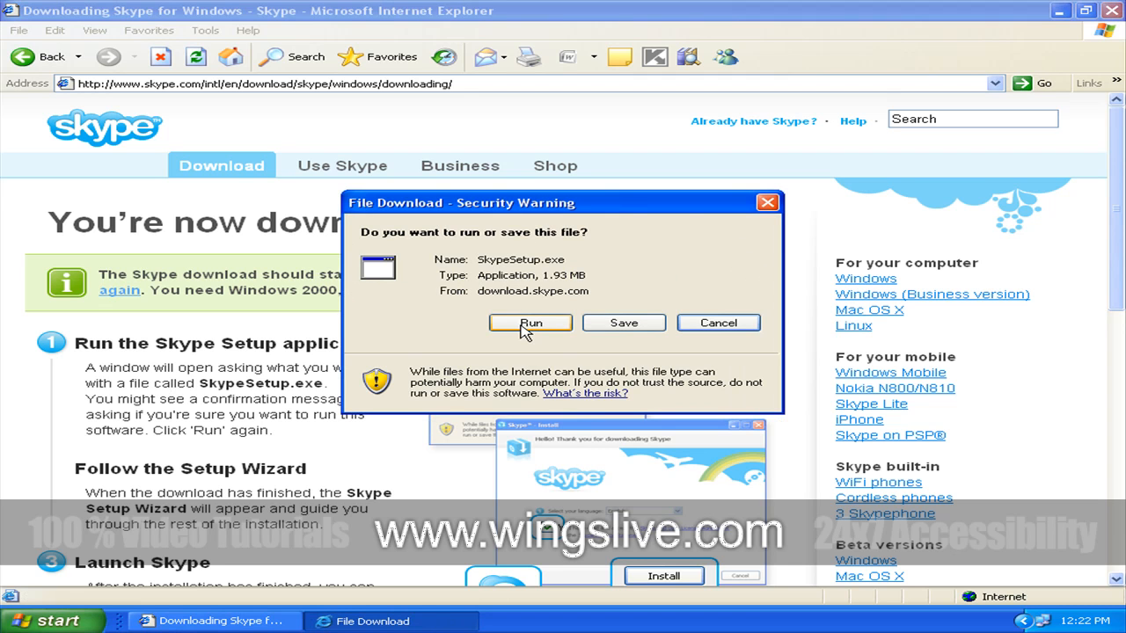
{"action": "mouse_move", "coordinate": [611, 330]}
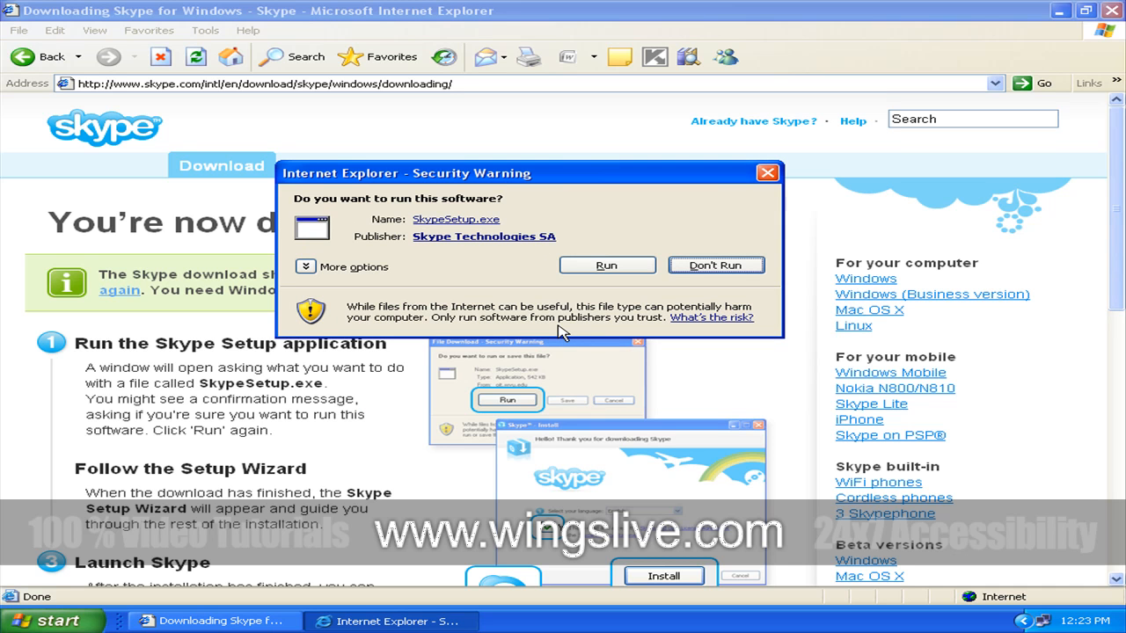
Run SkypeSetup.exe, keep English as the language, and accept the license to install
{"action": "left_click", "coordinate": [606, 264]}
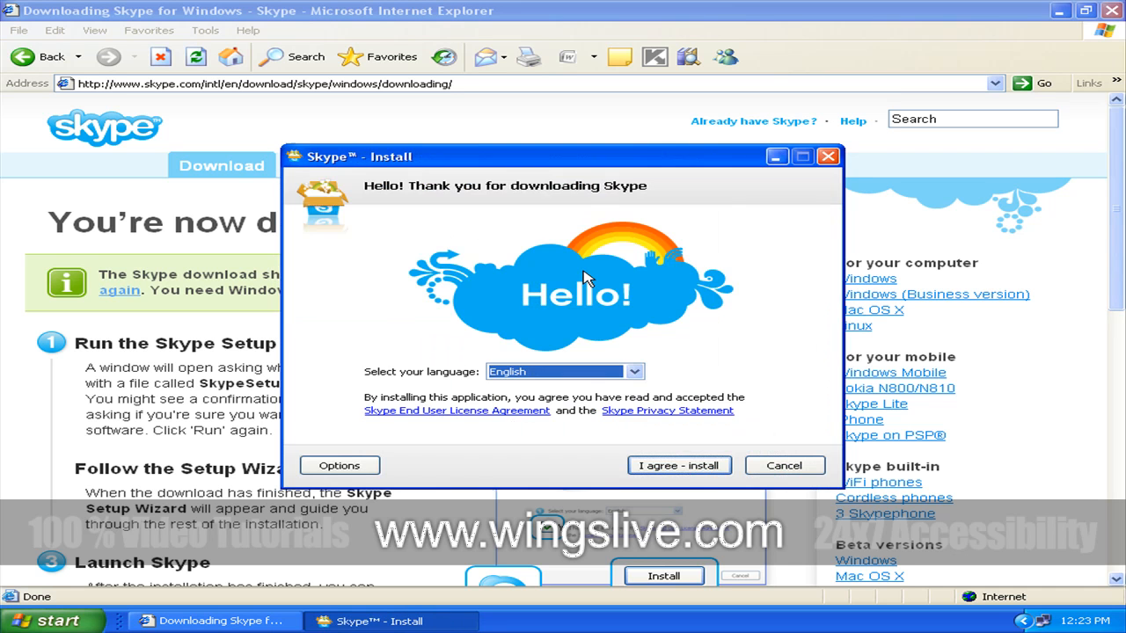
{"action": "mouse_move", "coordinate": [537, 378]}
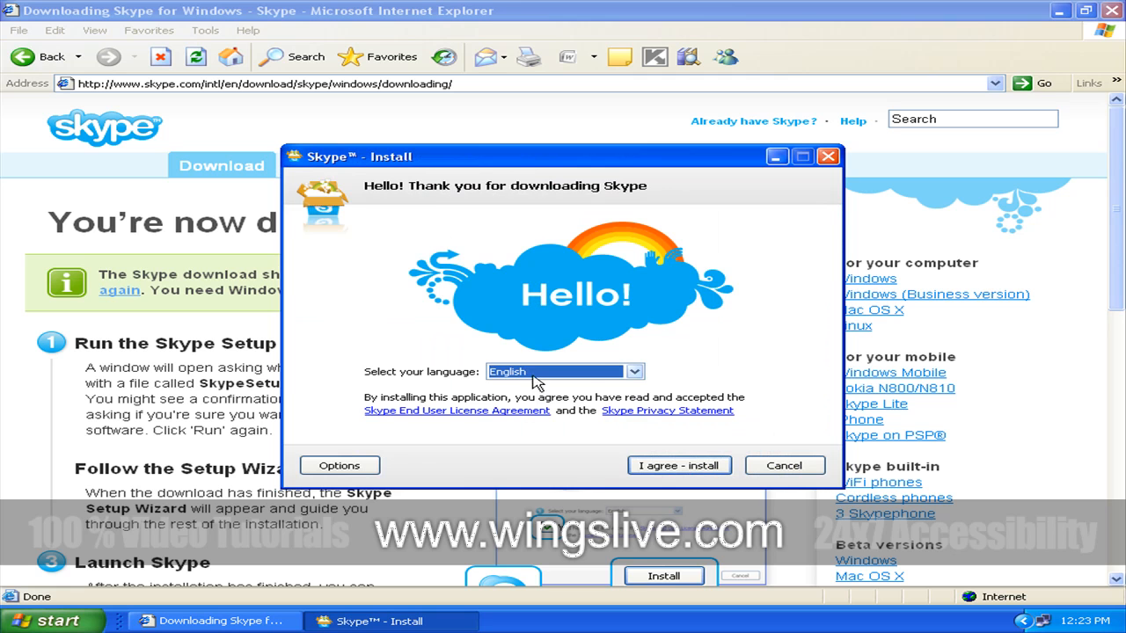
{"action": "left_click", "coordinate": [634, 371]}
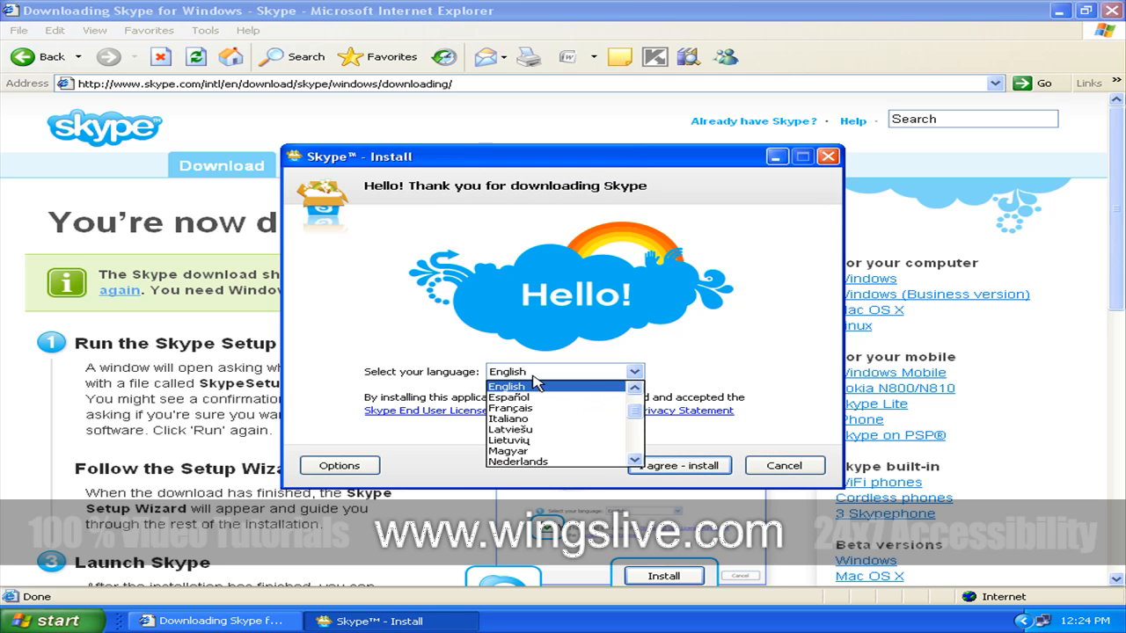
{"action": "left_click", "coordinate": [506, 371]}
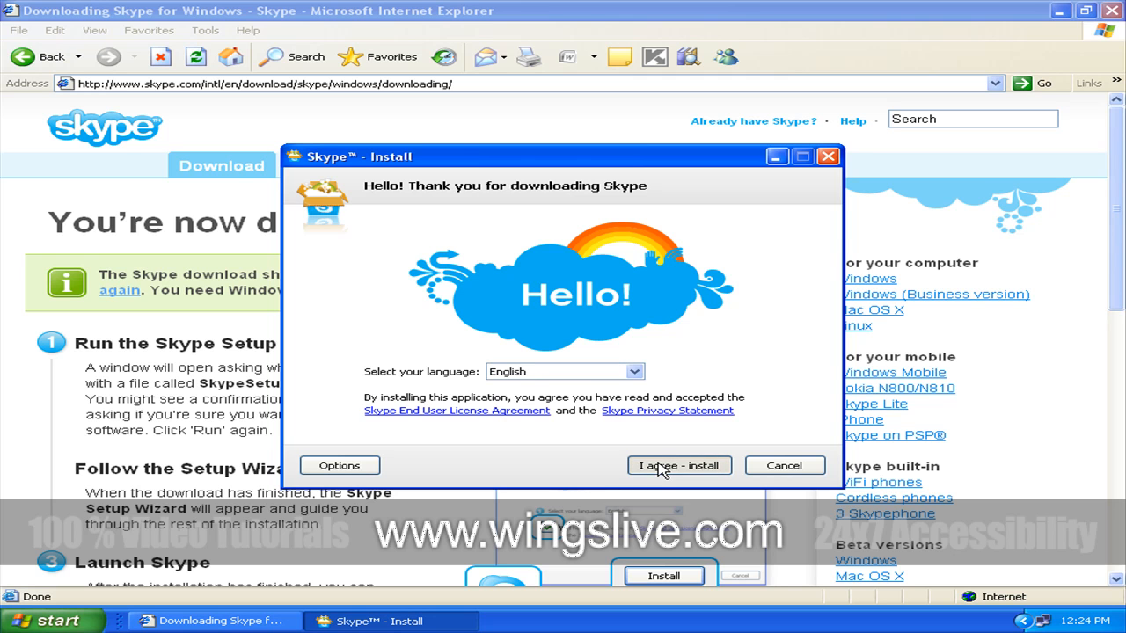
{"action": "left_click", "coordinate": [677, 465]}
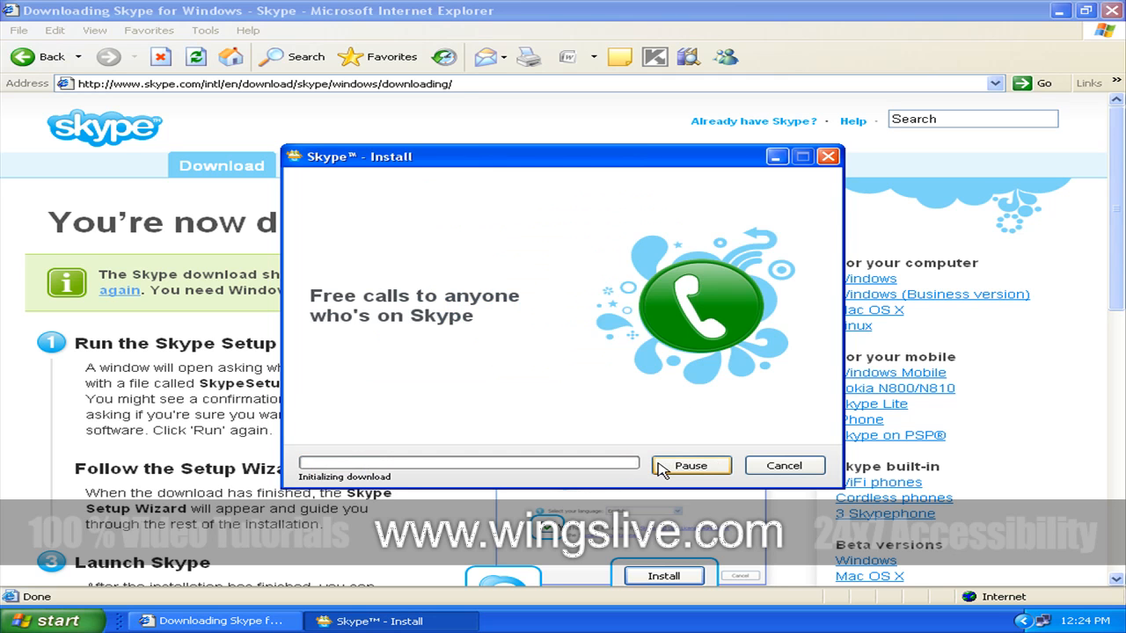